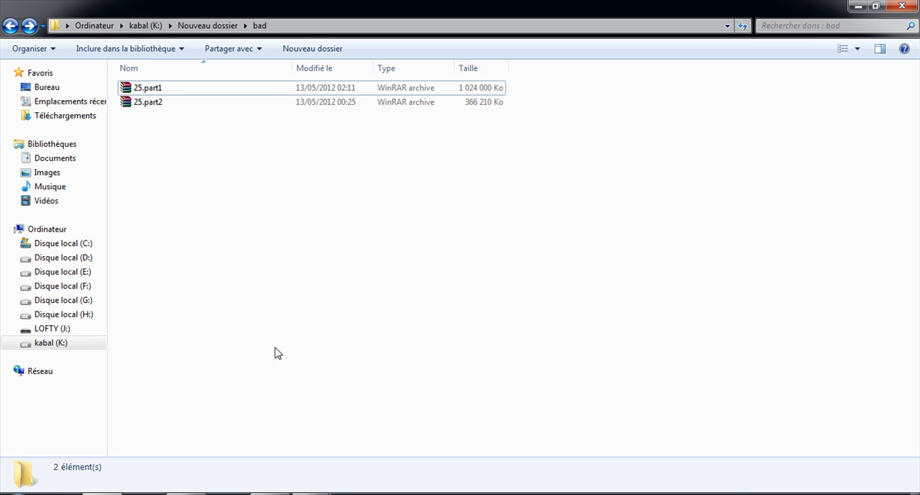
# Select the first archive volume 25.part1 in the bad folder.
pyautogui.click(148, 87)
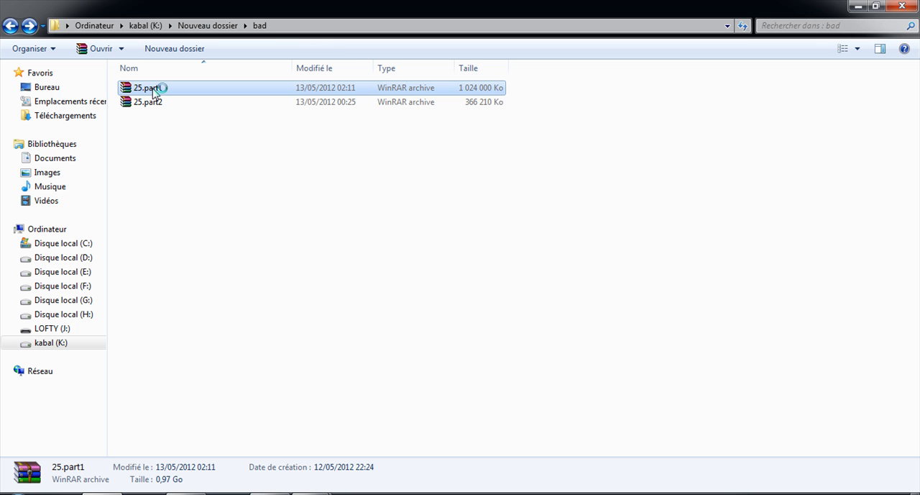
# Extract 25.part1 in WinRAR, note the CRC failure on City rush.mov, and close the report.
pyautogui.doubleClick(148, 87)
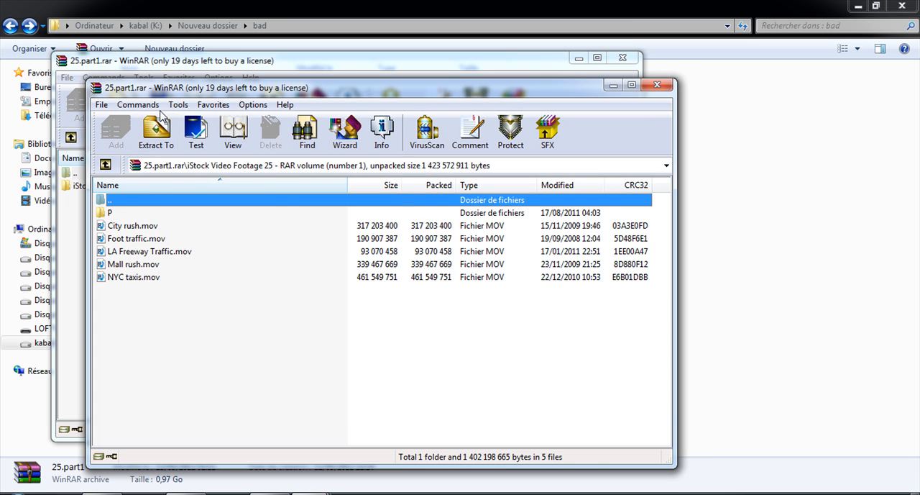
pyautogui.moveTo(144, 230)
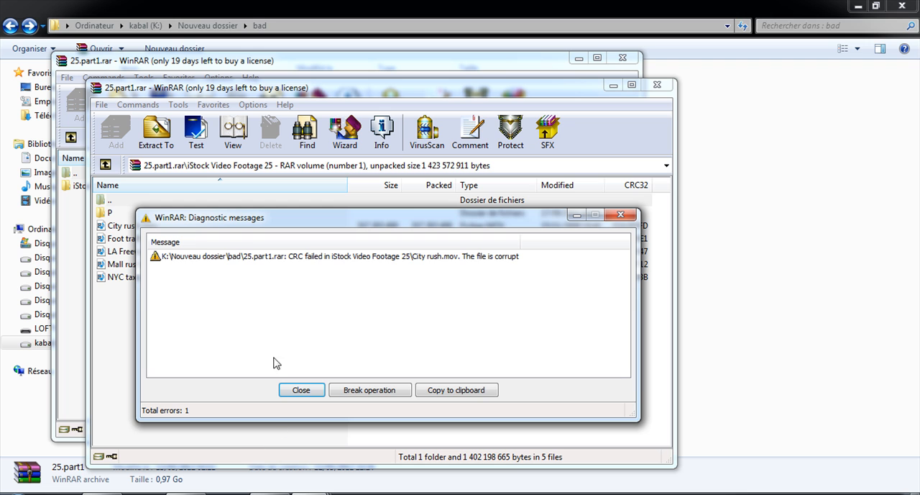
pyautogui.click(334, 256)
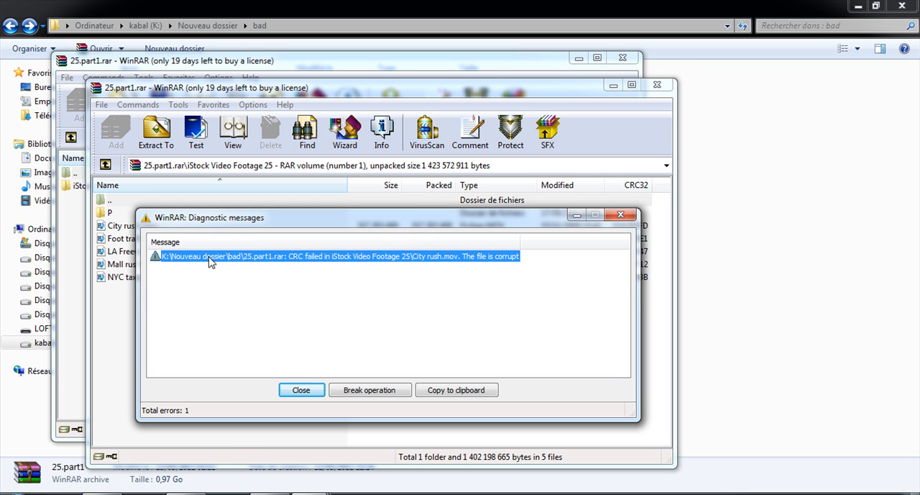
pyautogui.moveTo(304, 266)
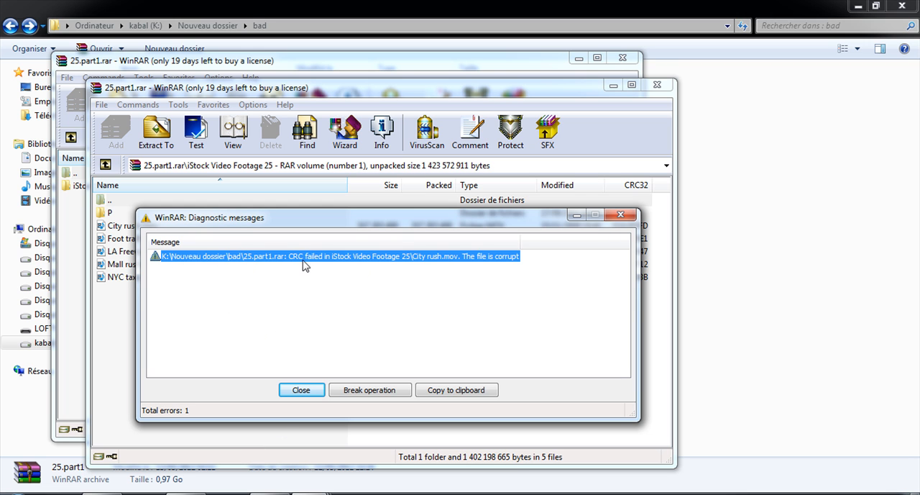
pyautogui.moveTo(456, 270)
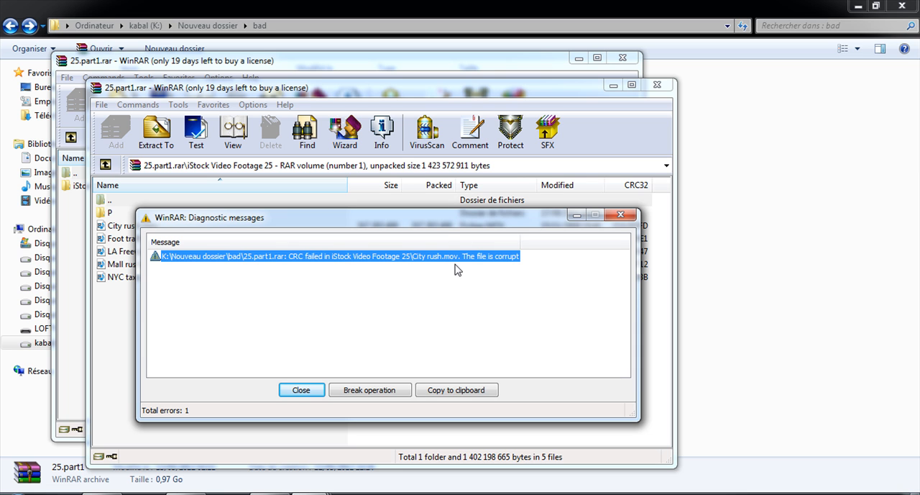
pyautogui.moveTo(501, 266)
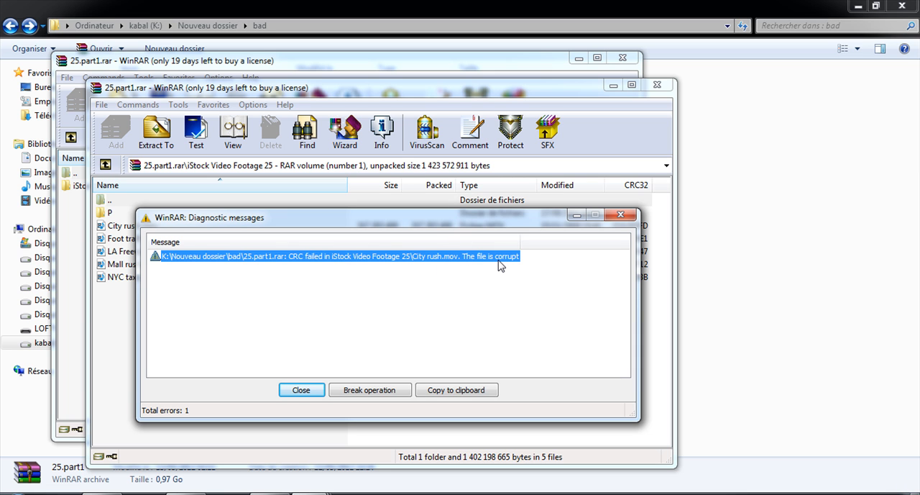
pyautogui.moveTo(514, 261)
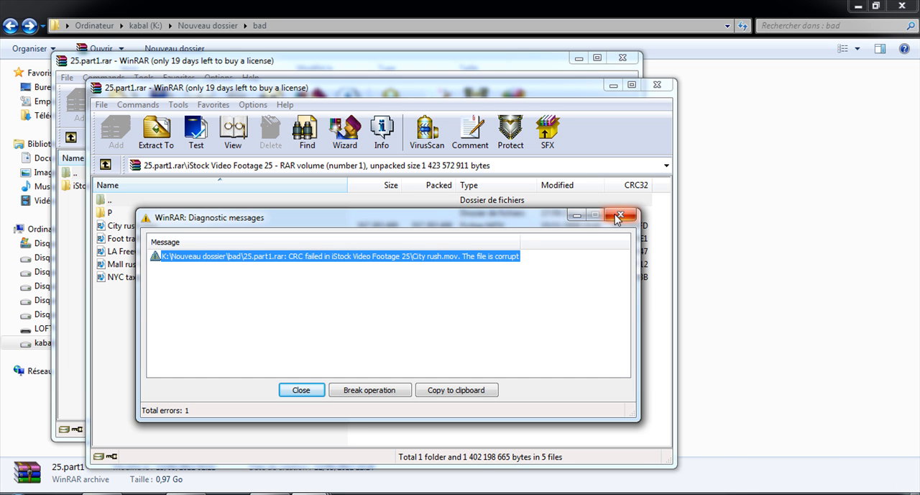
pyautogui.click(302, 389)
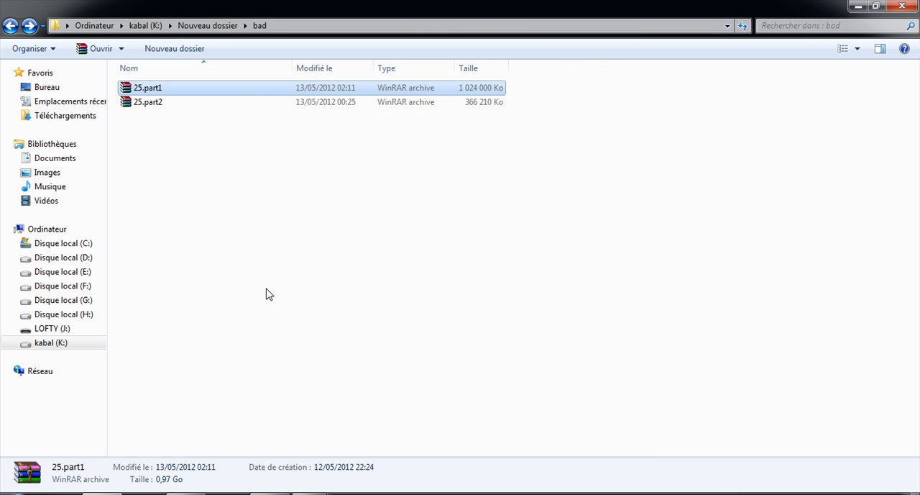
pyautogui.moveTo(280, 410)
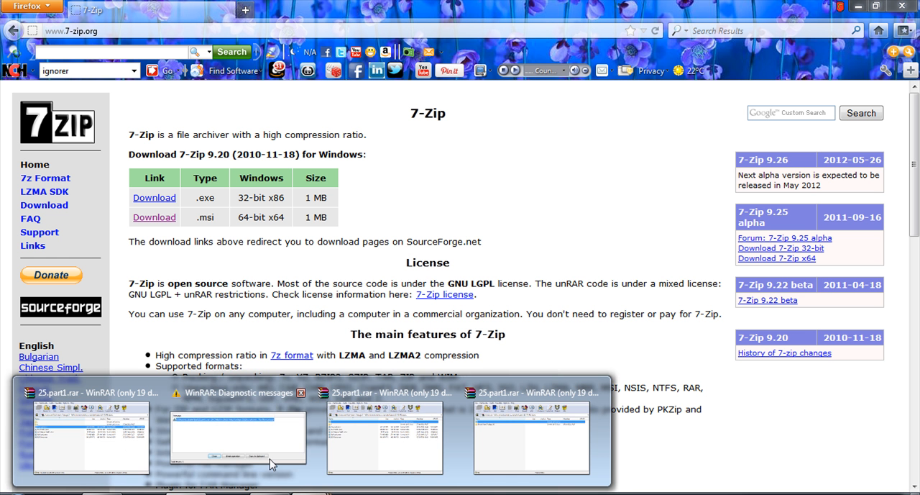
pyautogui.click(217, 127)
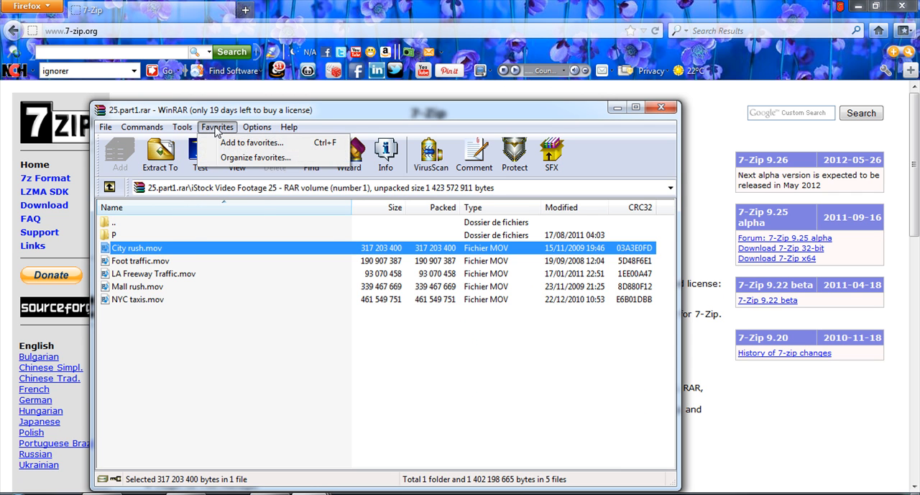
pyautogui.click(182, 126)
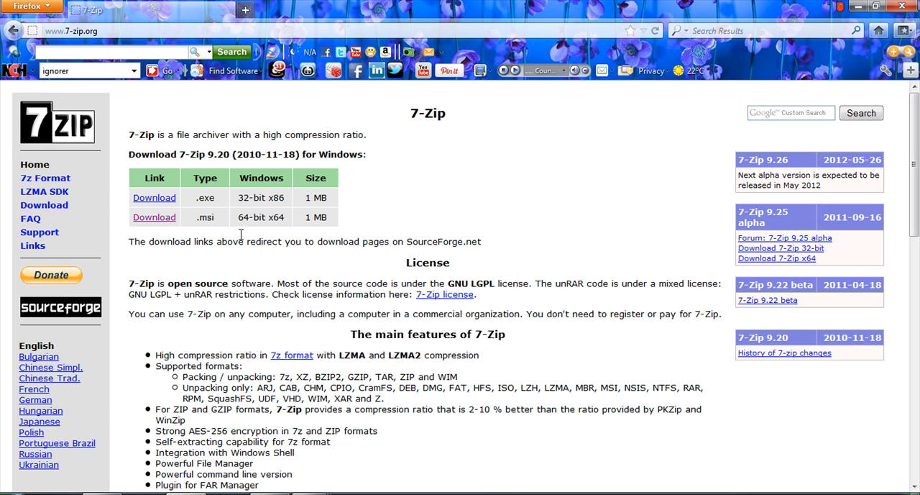
pyautogui.moveTo(143, 107)
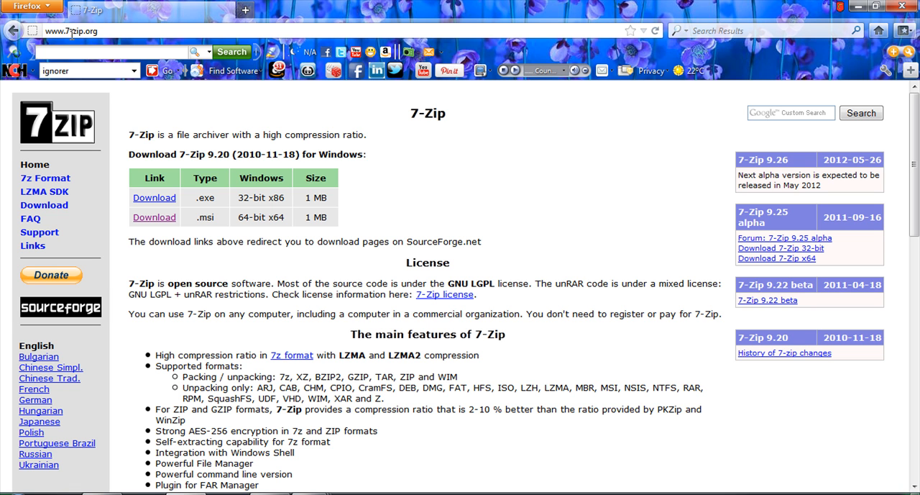
pyautogui.click(72, 31)
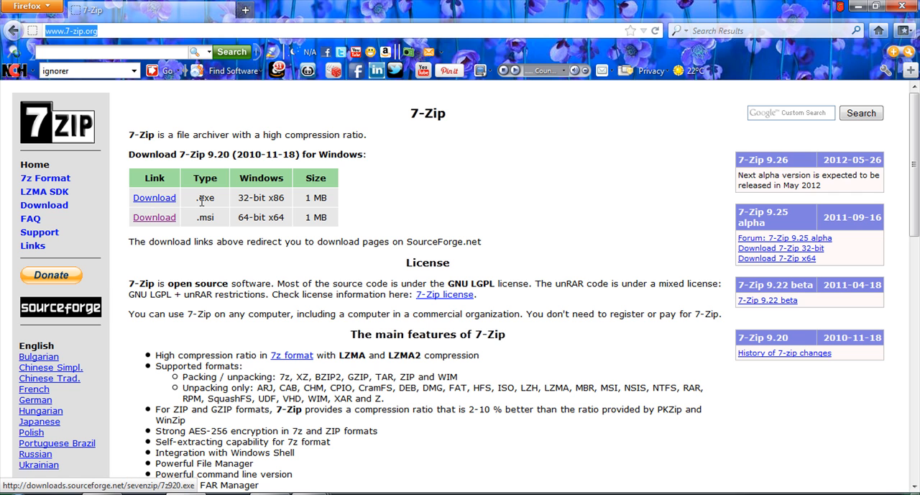
pyautogui.moveTo(154, 217)
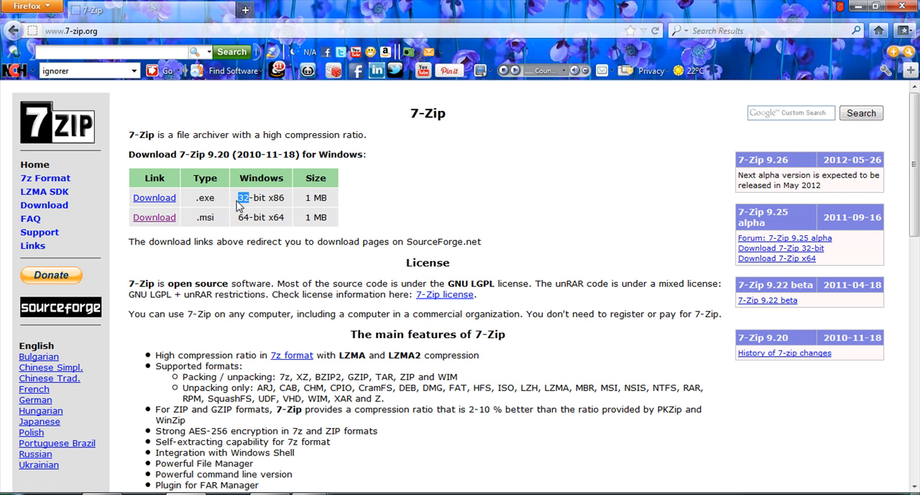
pyautogui.moveTo(241, 198); pyautogui.dragTo(284, 198)
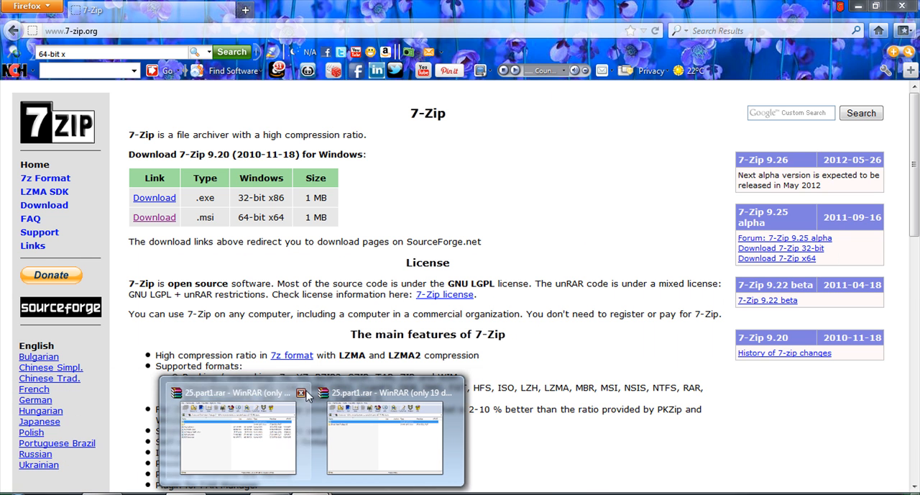
# In 25.part1's Propriétés, change the opening program to 7-Zip File Manager and apply it.
pyautogui.click(301, 393)
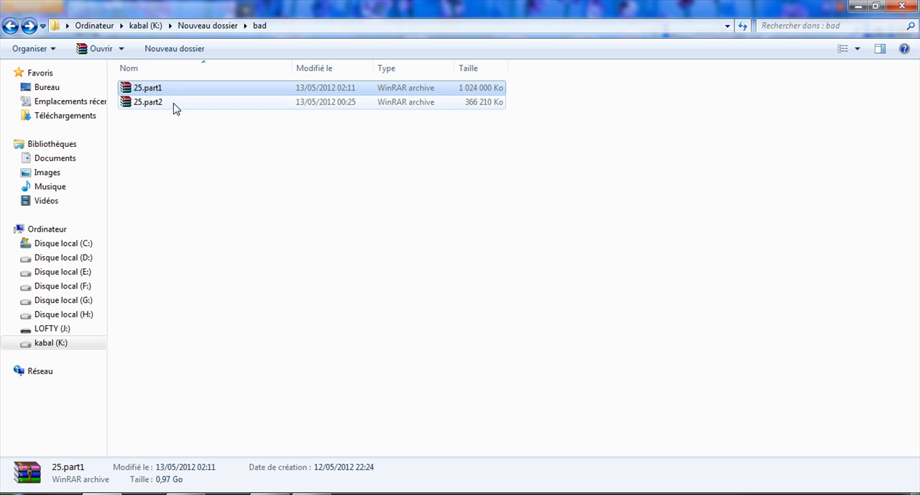
pyautogui.rightClick(147, 87)
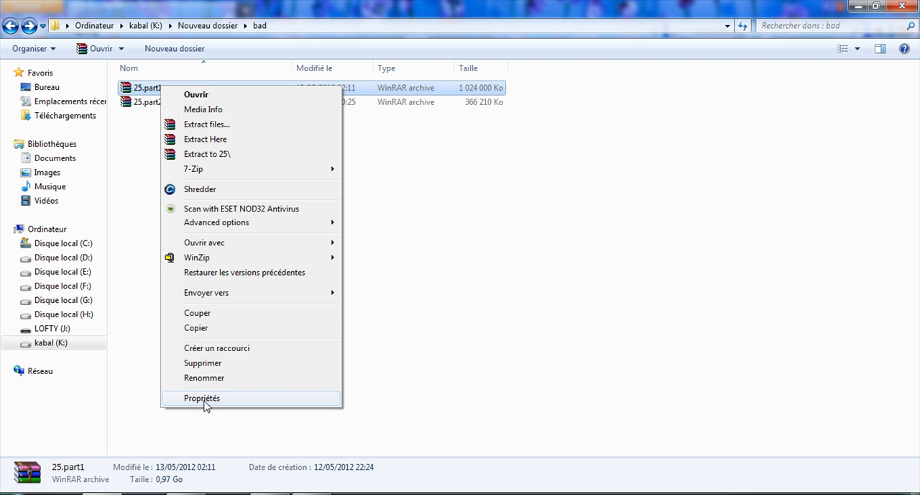
pyautogui.click(202, 398)
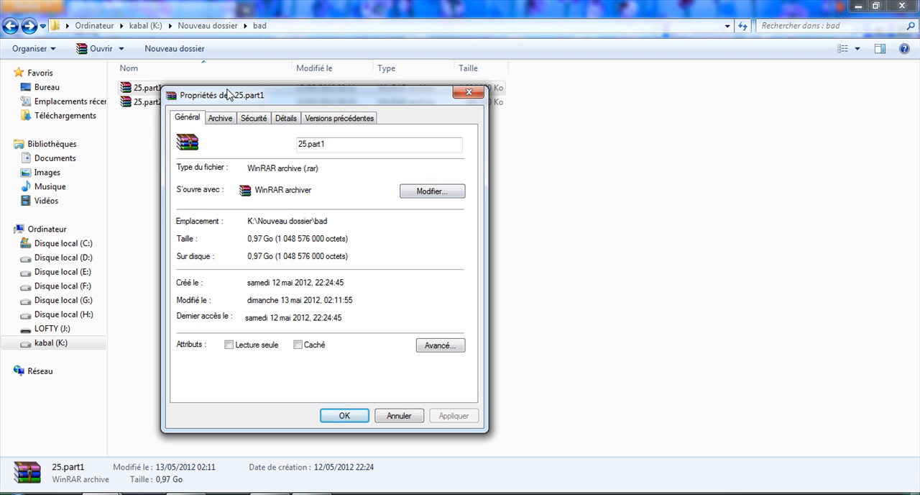
pyautogui.click(431, 190)
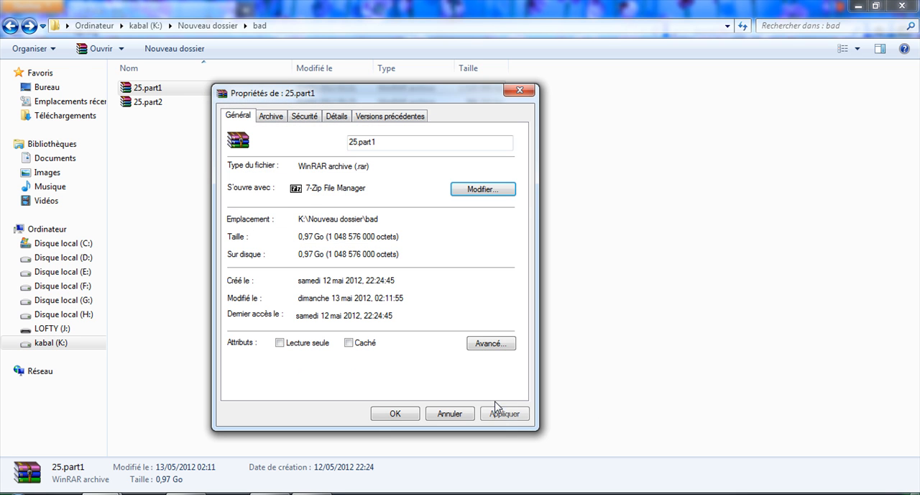
pyautogui.click(504, 413)
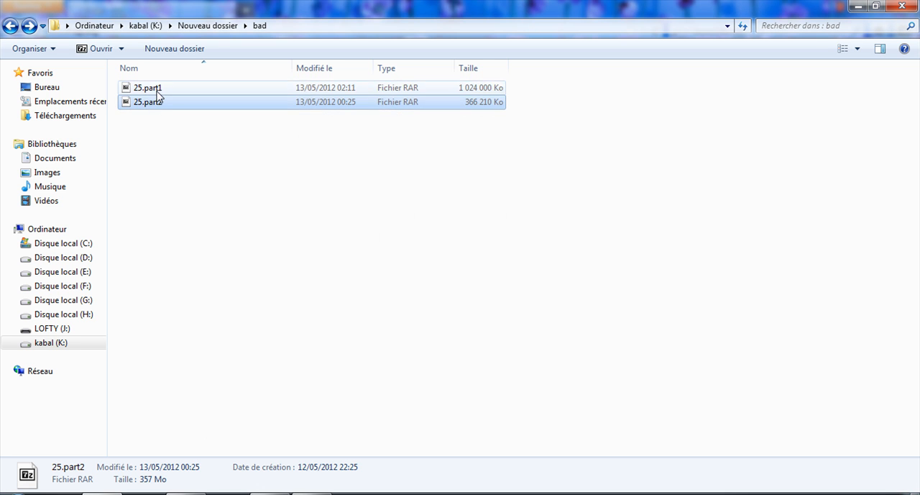
# Extract City rush.mov from iStock Video Footage 25 into K:\Nouveau dossier\bad\ with 7-Zip.
pyautogui.rightClick(148, 87)
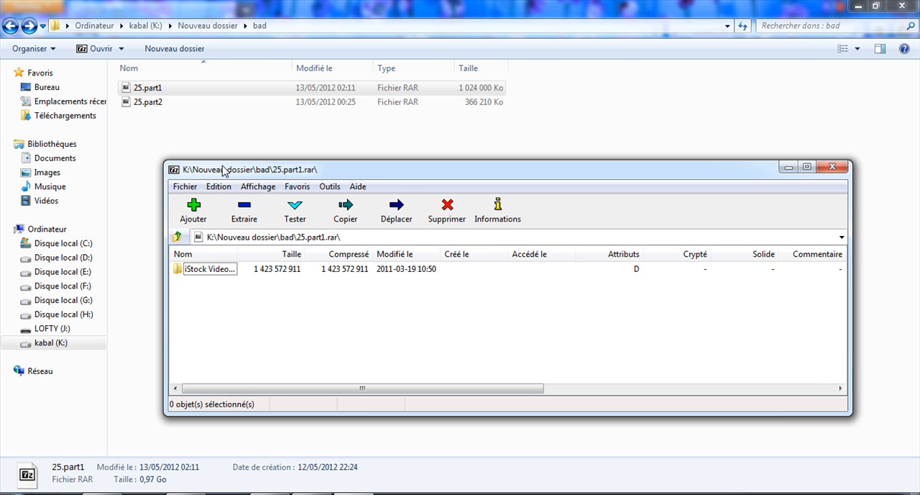
pyautogui.doubleClick(210, 268)
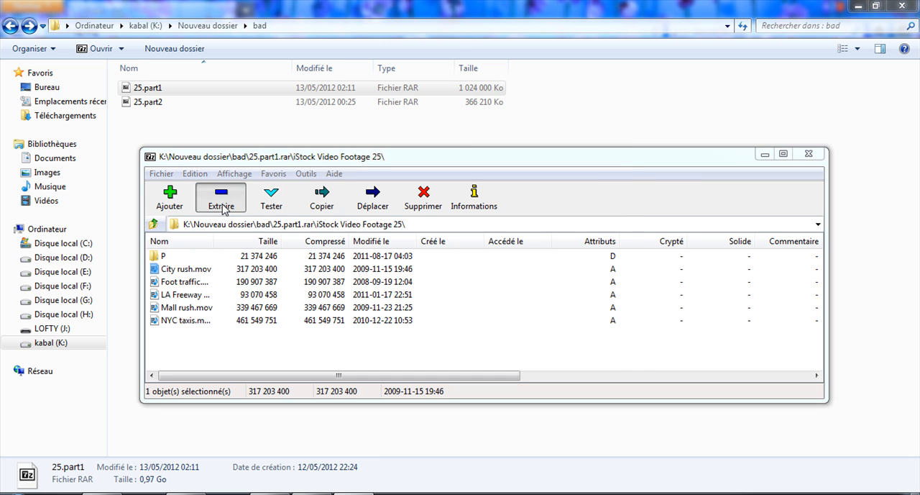
pyautogui.click(220, 198)
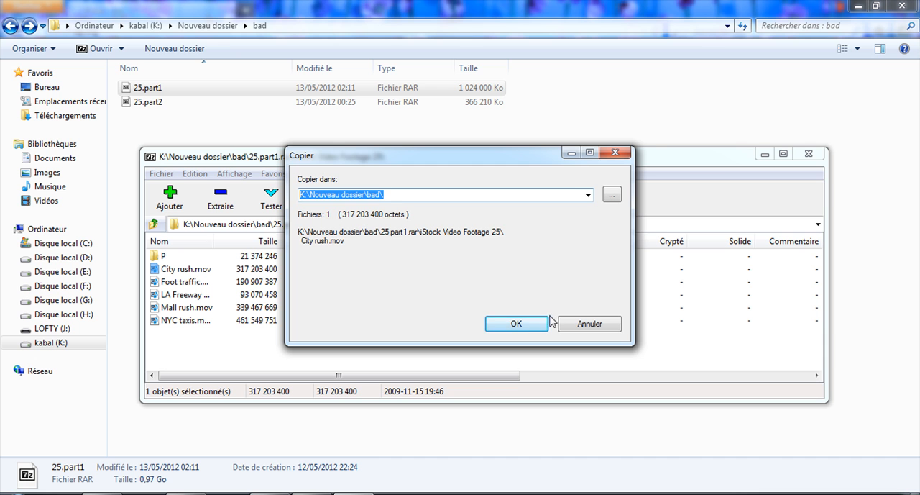
pyautogui.click(515, 323)
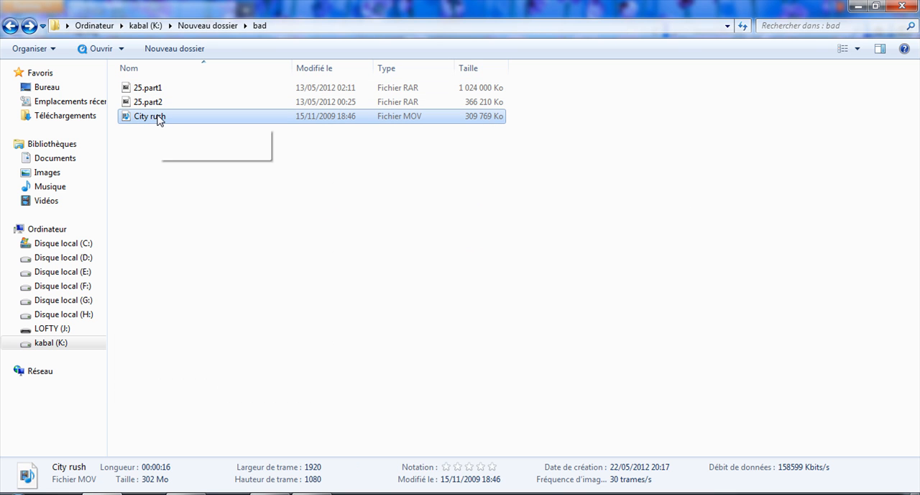
pyautogui.moveTo(150, 116)
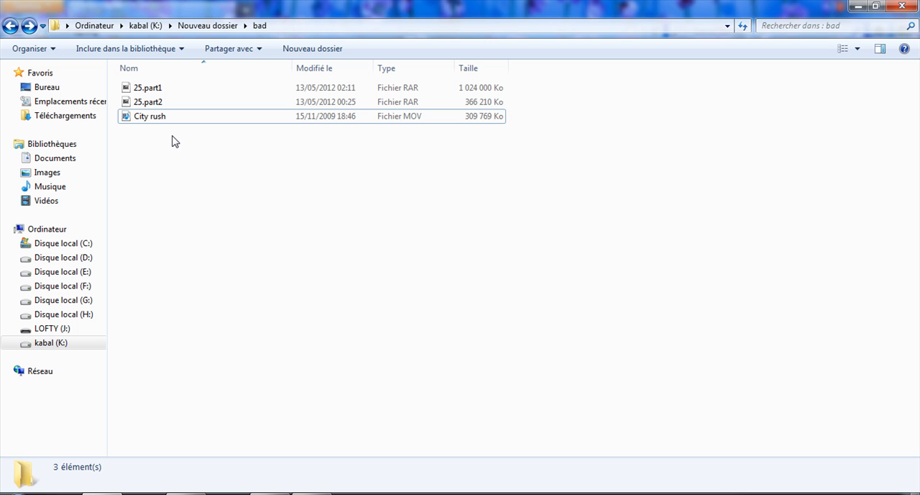
pyautogui.click(149, 116)
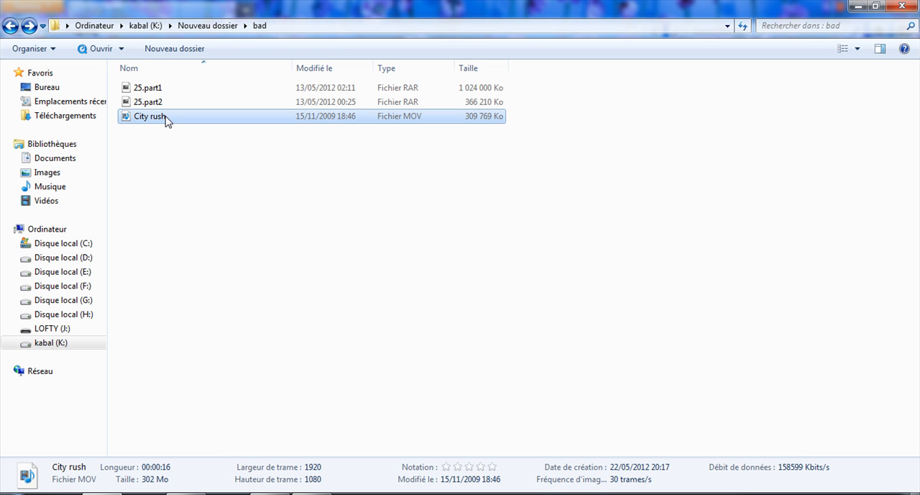
pyautogui.moveTo(165, 122)
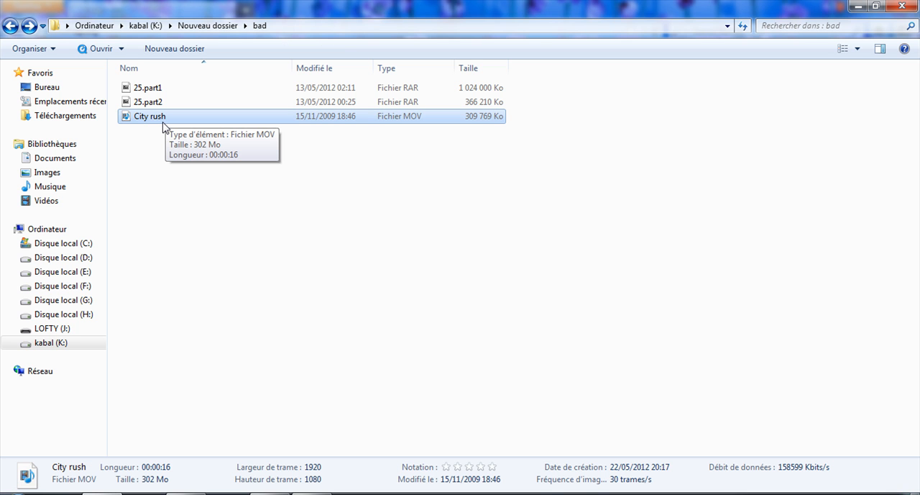
pyautogui.moveTo(141, 138)
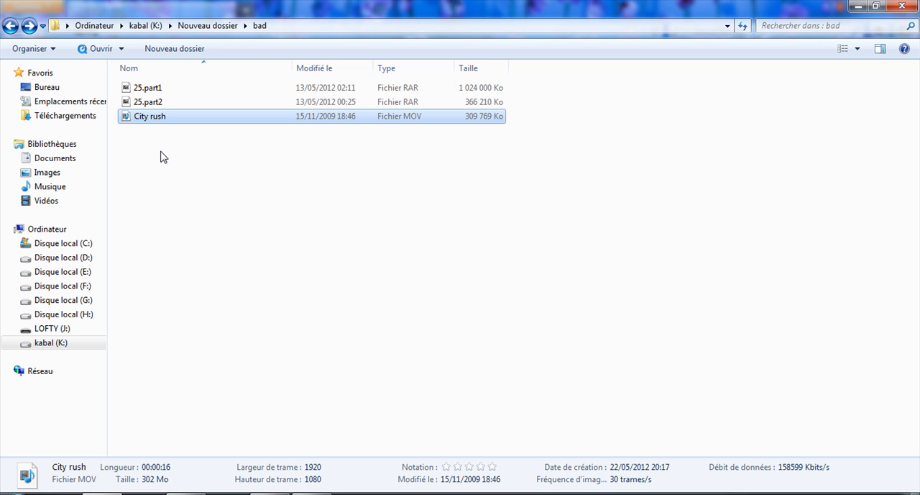
pyautogui.moveTo(159, 144)
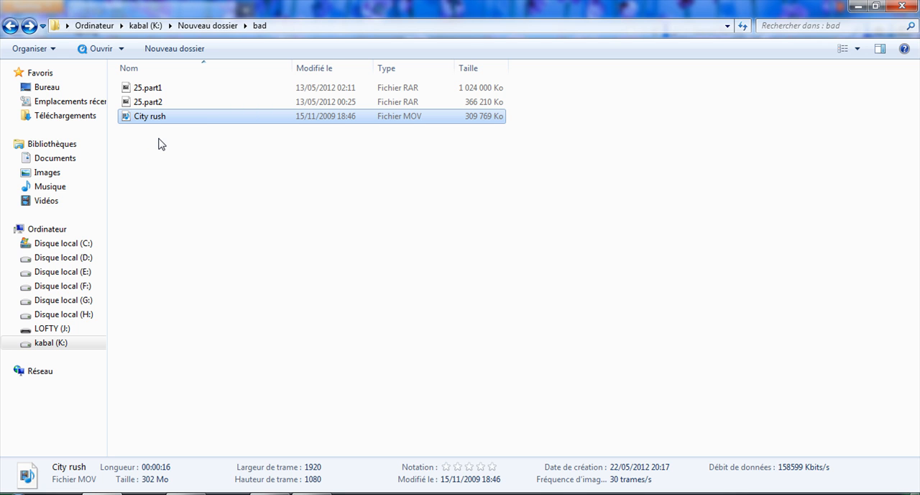
pyautogui.click(150, 116)
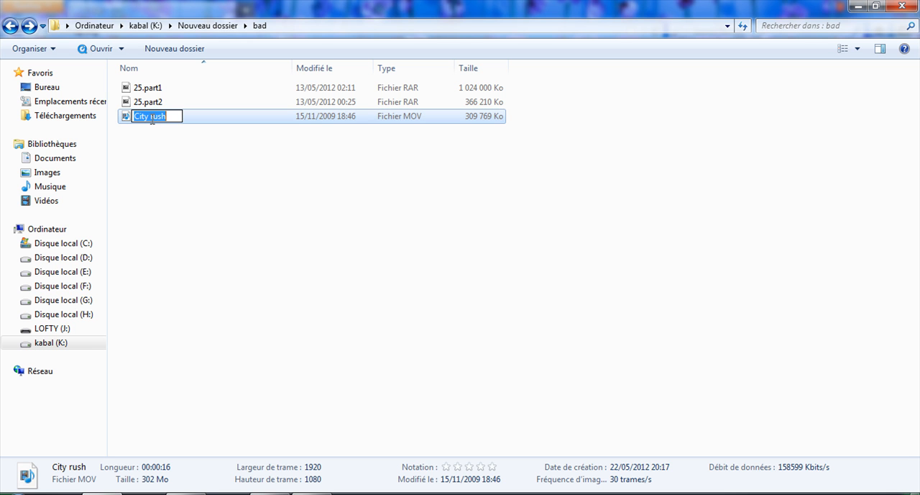